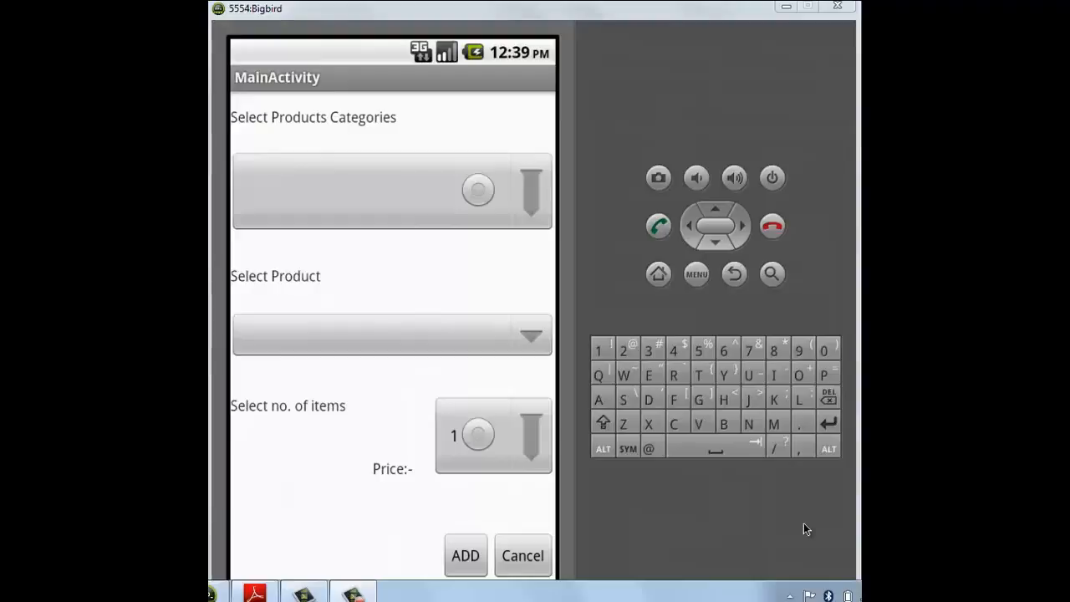
pyautogui.moveTo(622, 346)
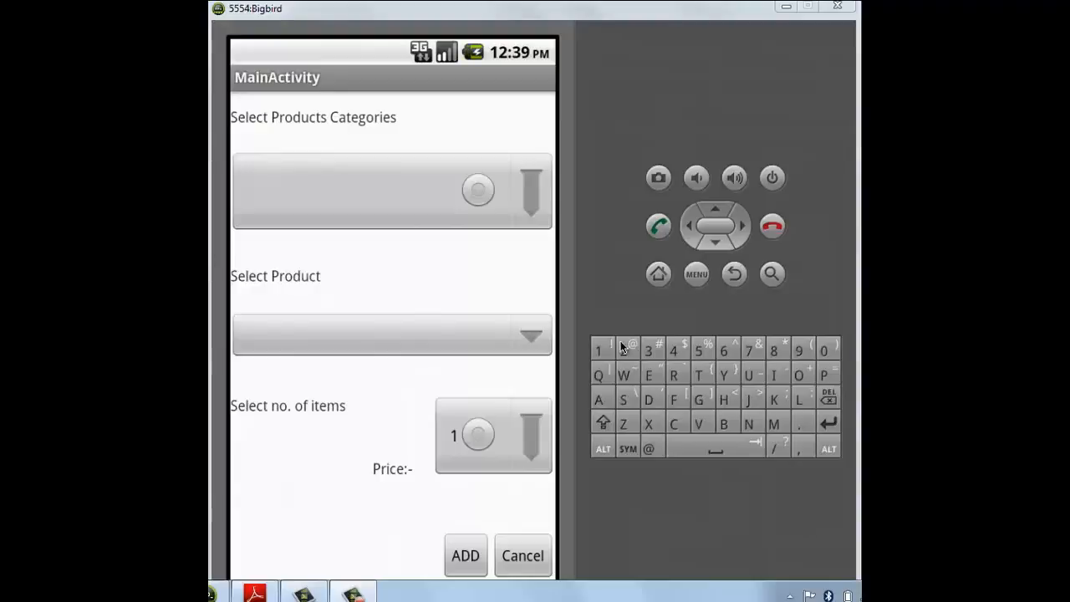
pyautogui.moveTo(381, 176)
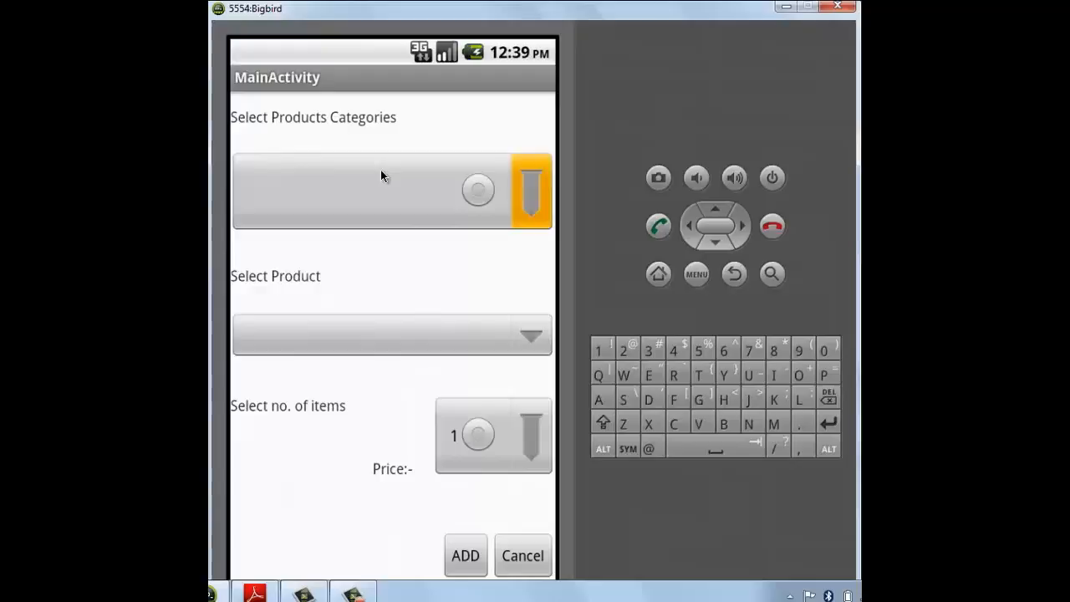
# Bring up the product category list showing Monitors, Computers and Accessories.
pyautogui.click(391, 190)
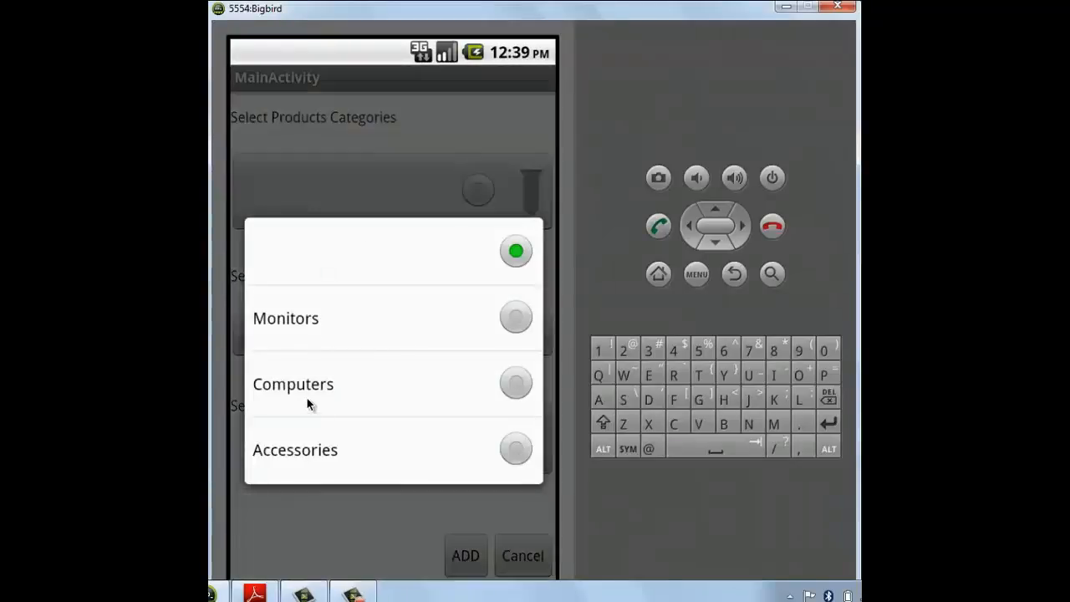
pyautogui.moveTo(458, 396)
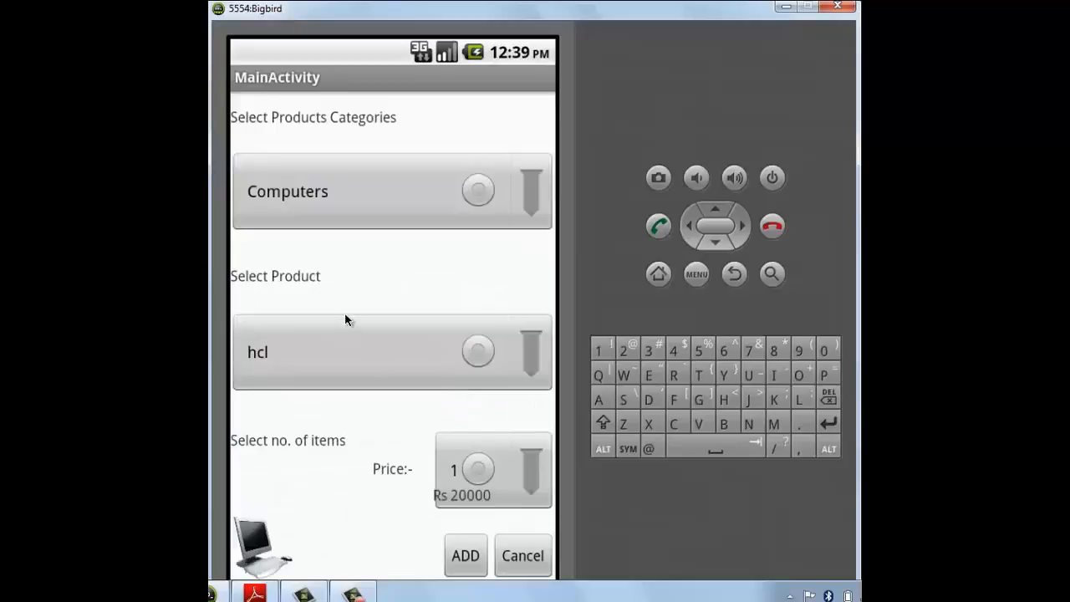
pyautogui.moveTo(398, 351)
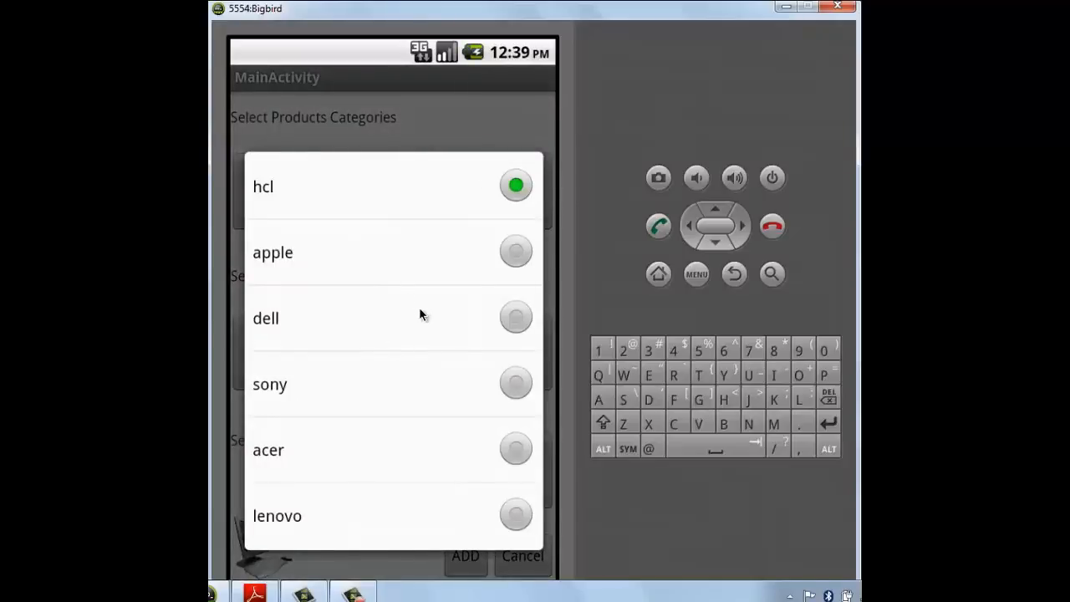
pyautogui.moveTo(488, 319)
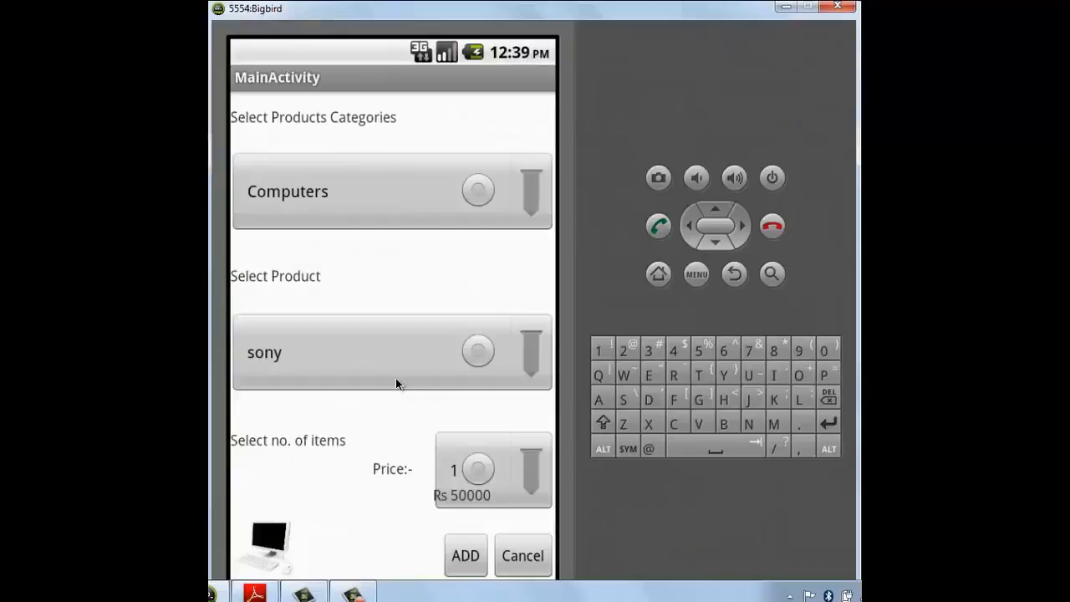
pyautogui.moveTo(418, 371)
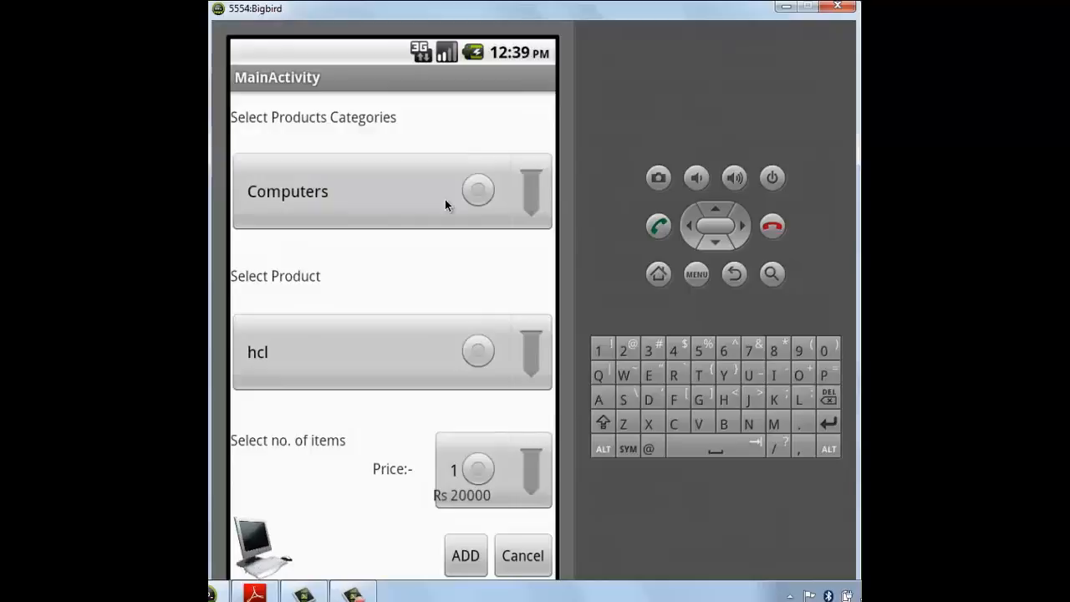
pyautogui.moveTo(408, 462)
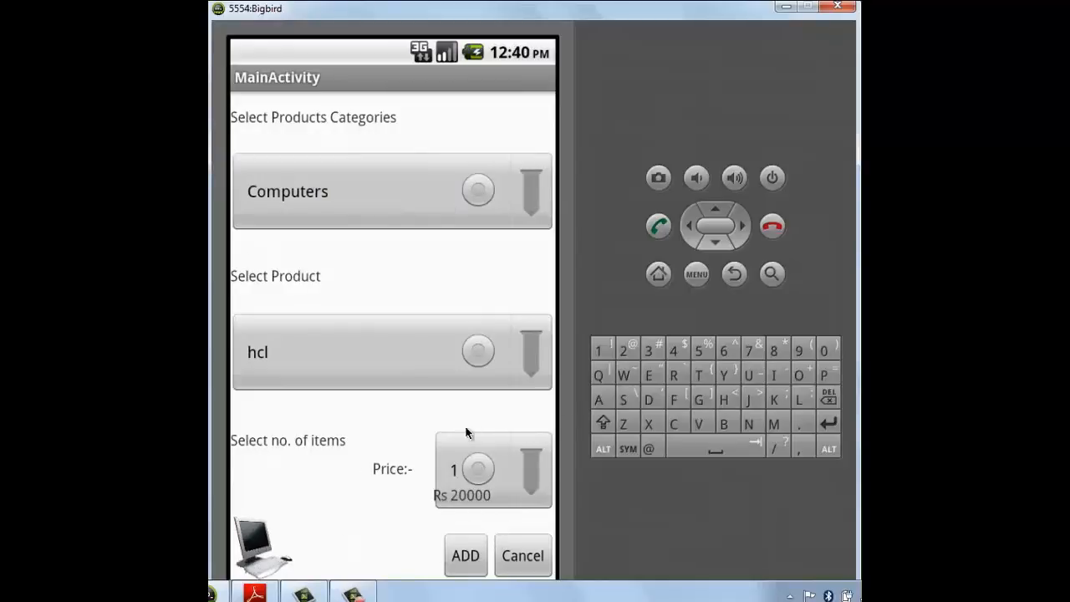
pyautogui.moveTo(517, 591)
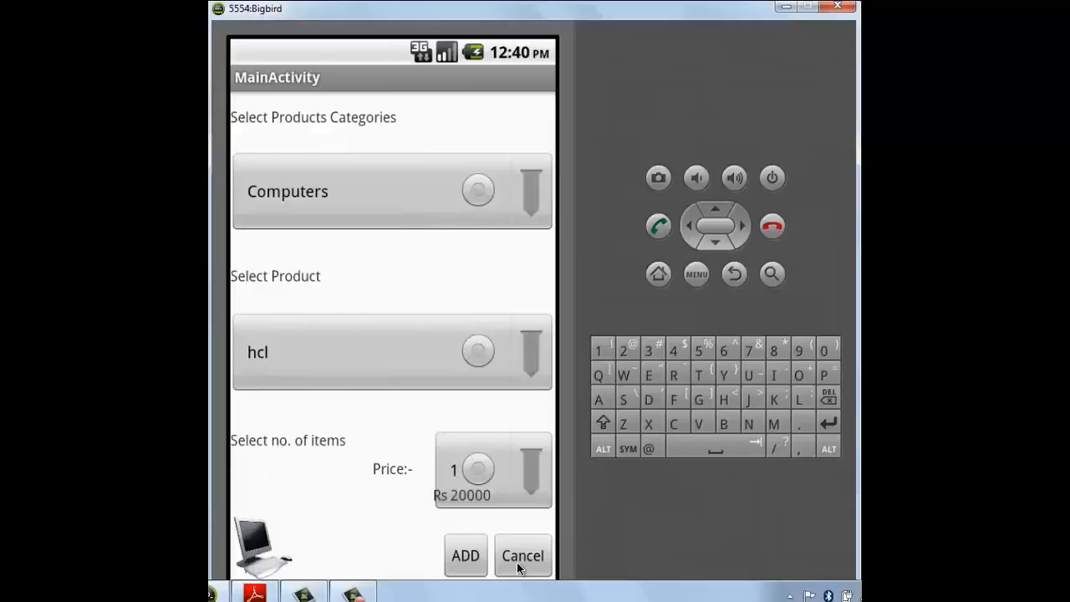
pyautogui.moveTo(359, 541)
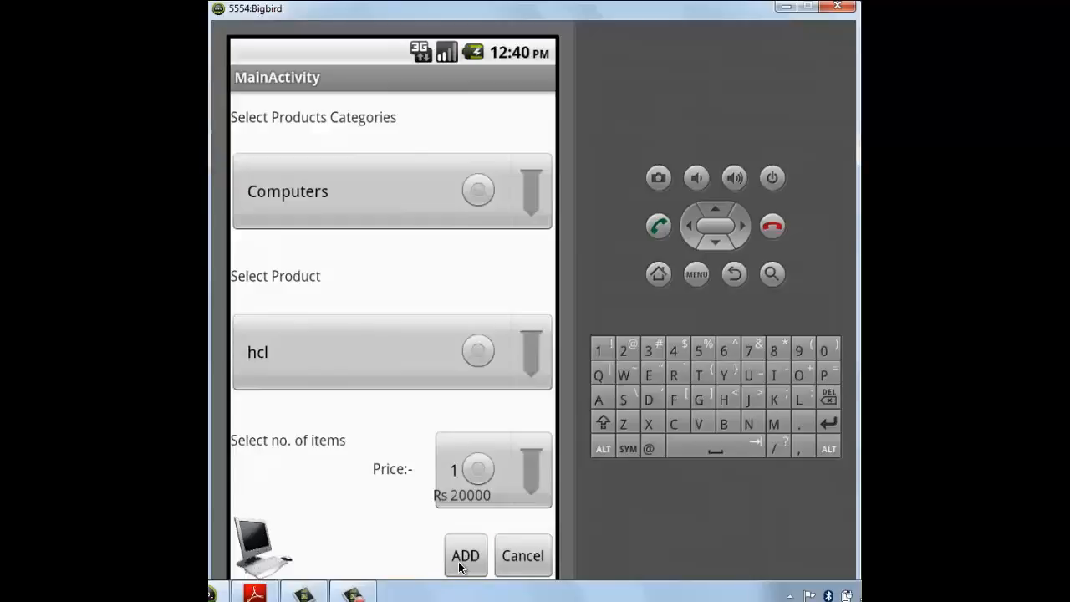
# Add the hcl computer to the cart and select the last cart entry, total 140000.
pyautogui.click(465, 555)
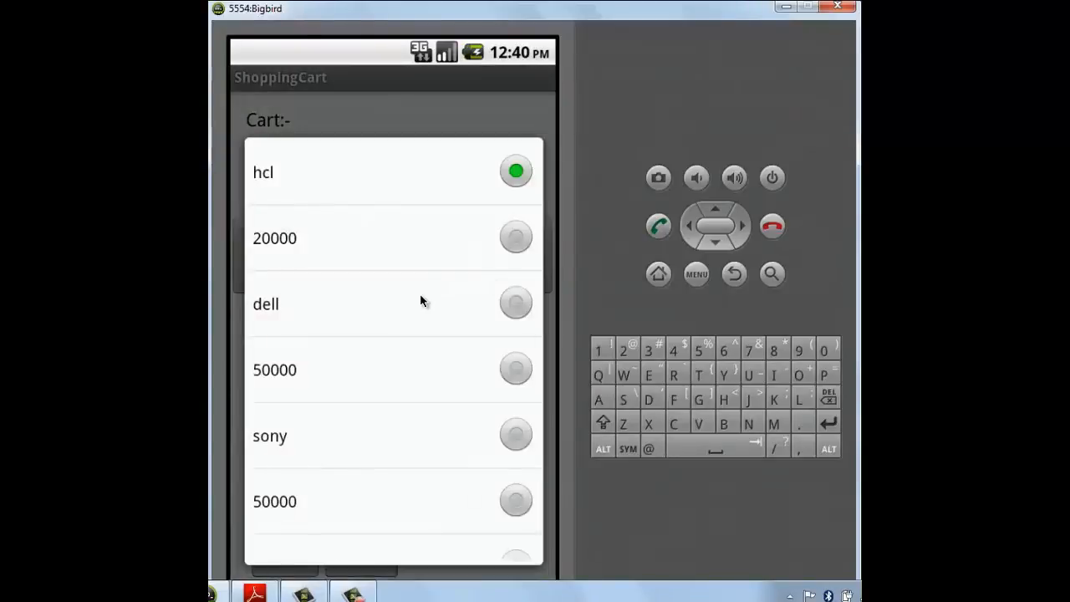
pyautogui.click(393, 370)
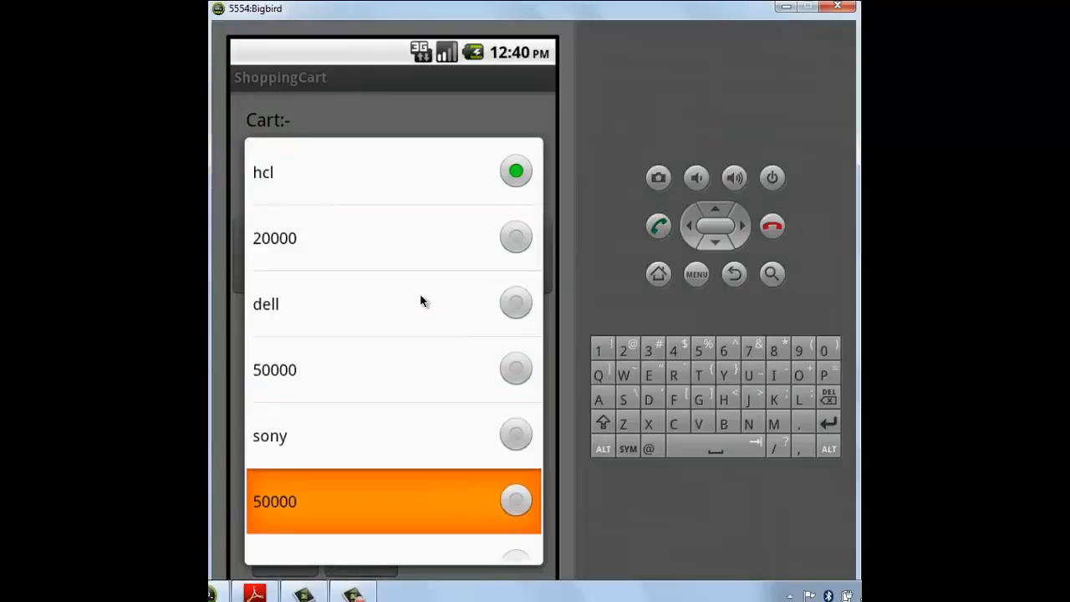
pyautogui.scroll(-3)
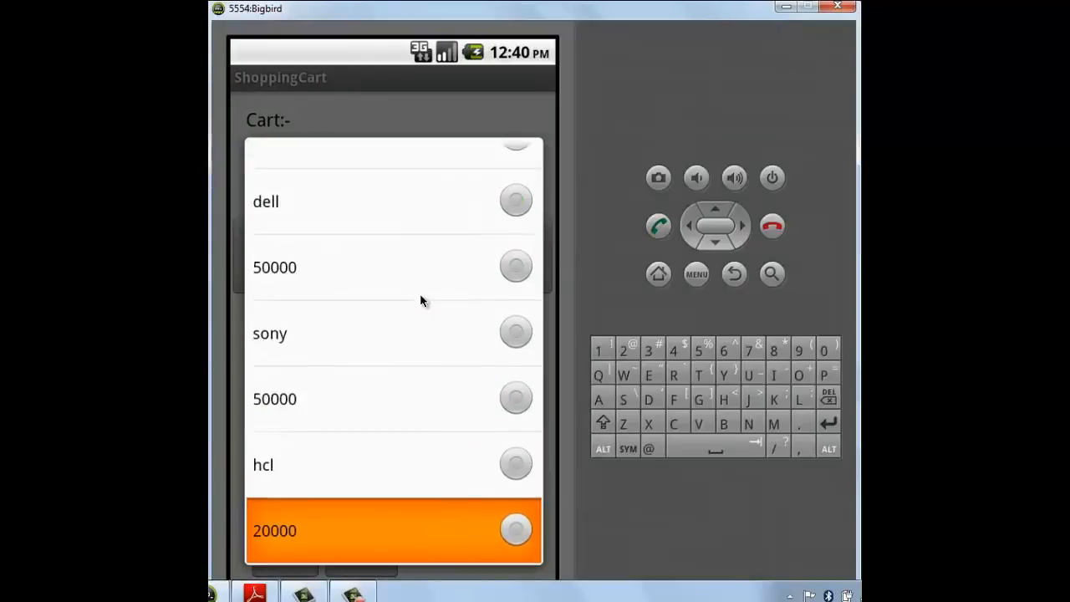
pyautogui.click(734, 274)
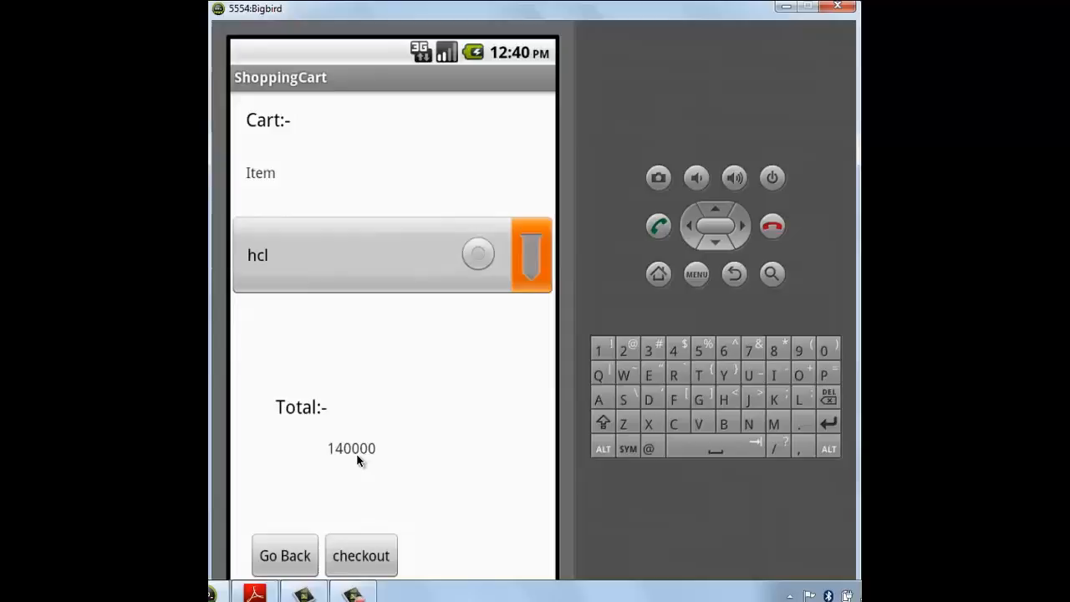
pyautogui.moveTo(371, 465)
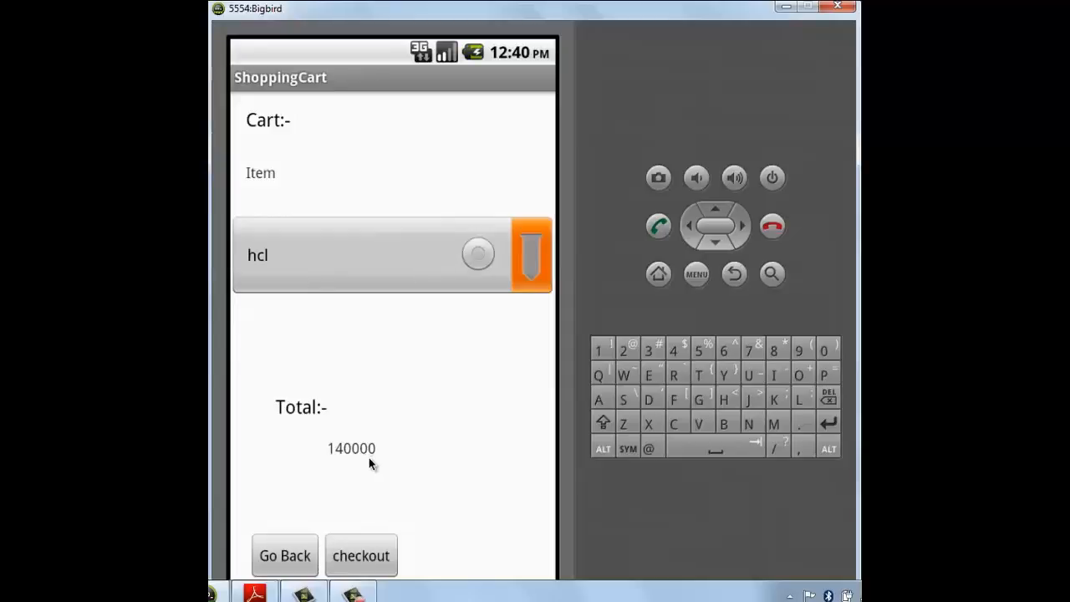
pyautogui.moveTo(318, 469)
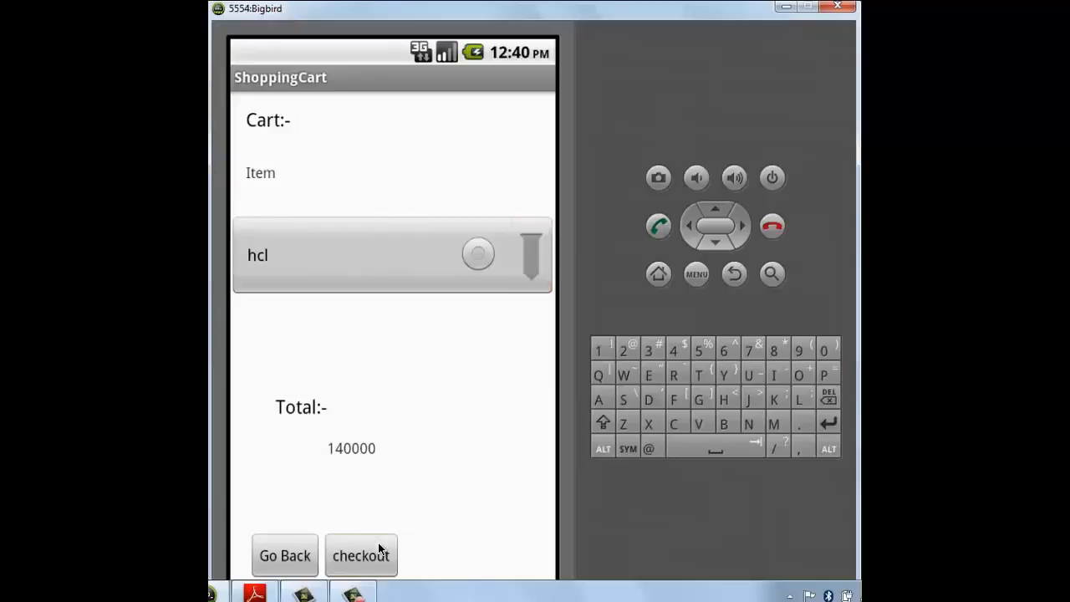
# Proceed to checkout and enter the customer name 'avin'.
pyautogui.click(361, 555)
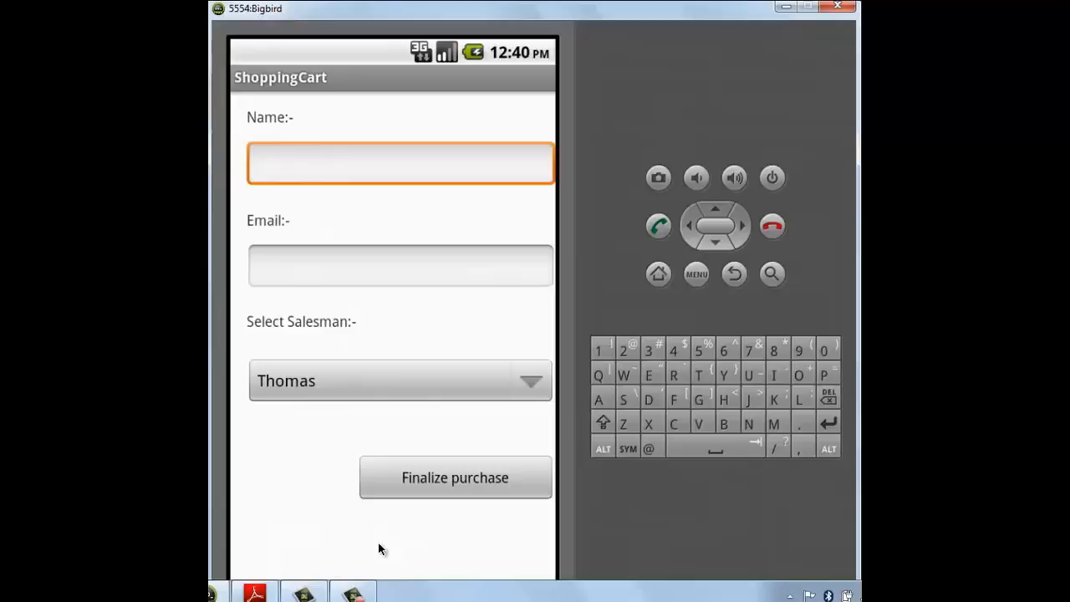
pyautogui.moveTo(365, 166)
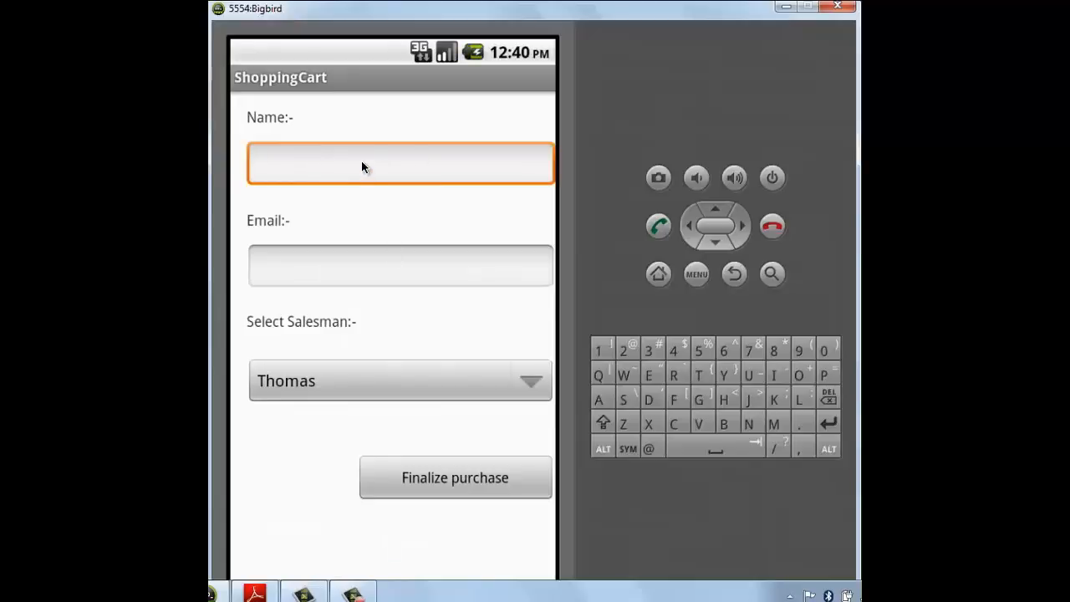
pyautogui.click(401, 162)
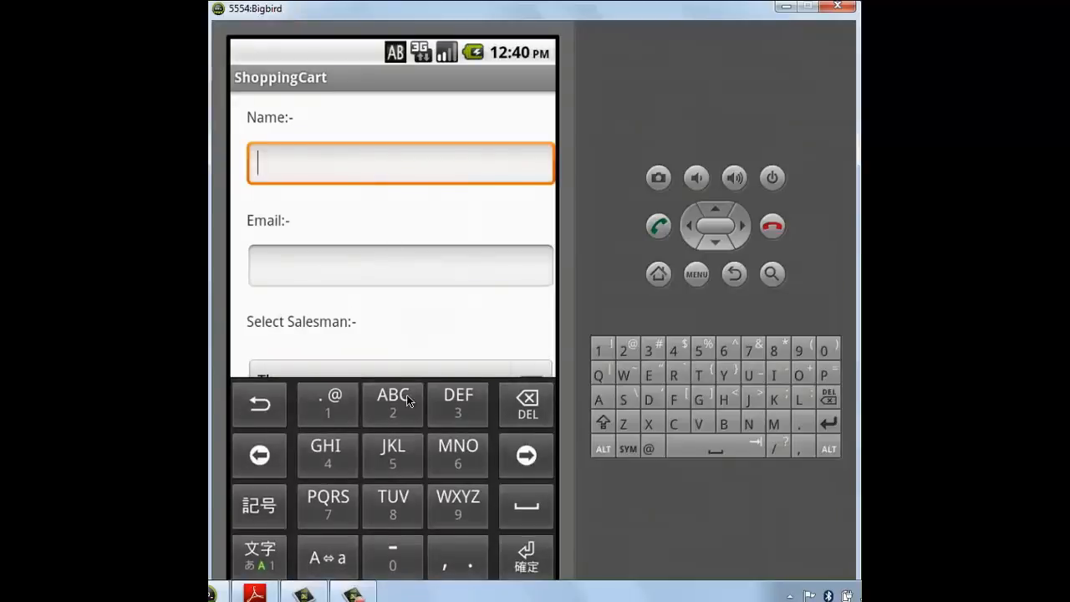
pyautogui.click(393, 402)
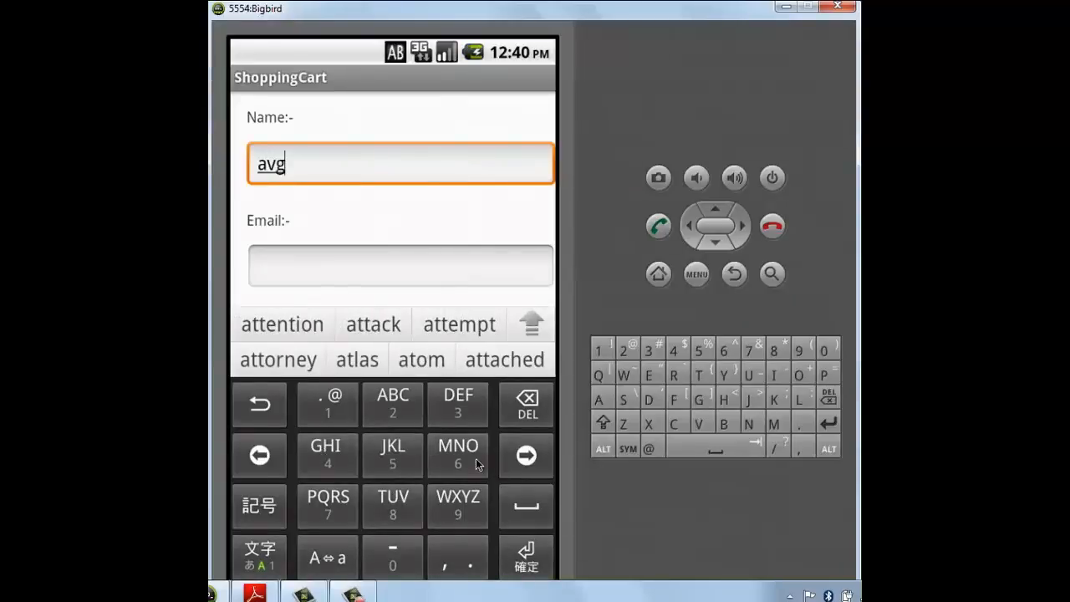
pyautogui.write('avin')
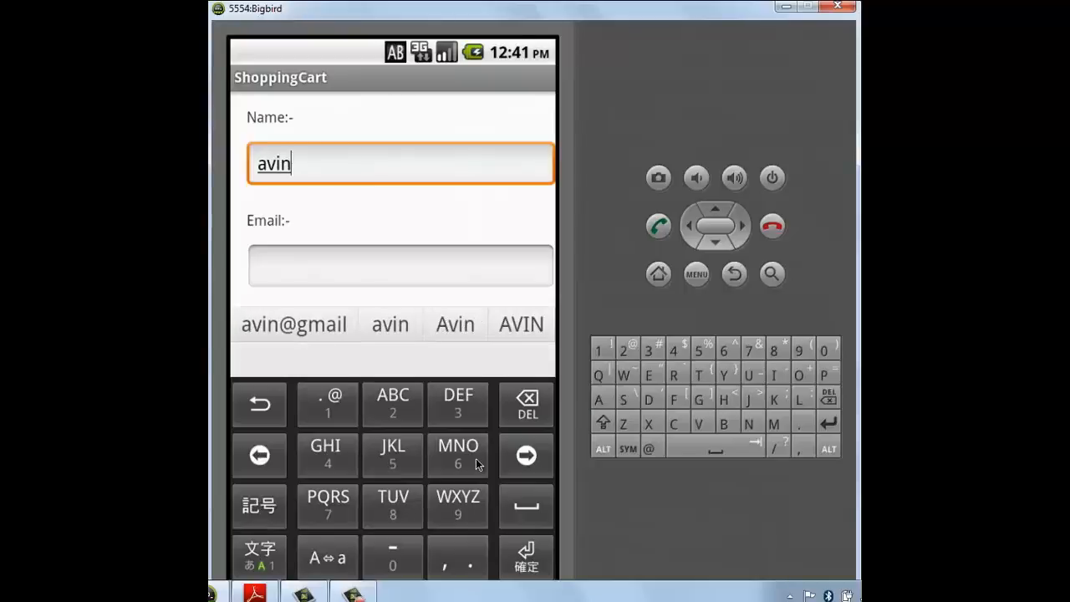
pyautogui.moveTo(375, 264)
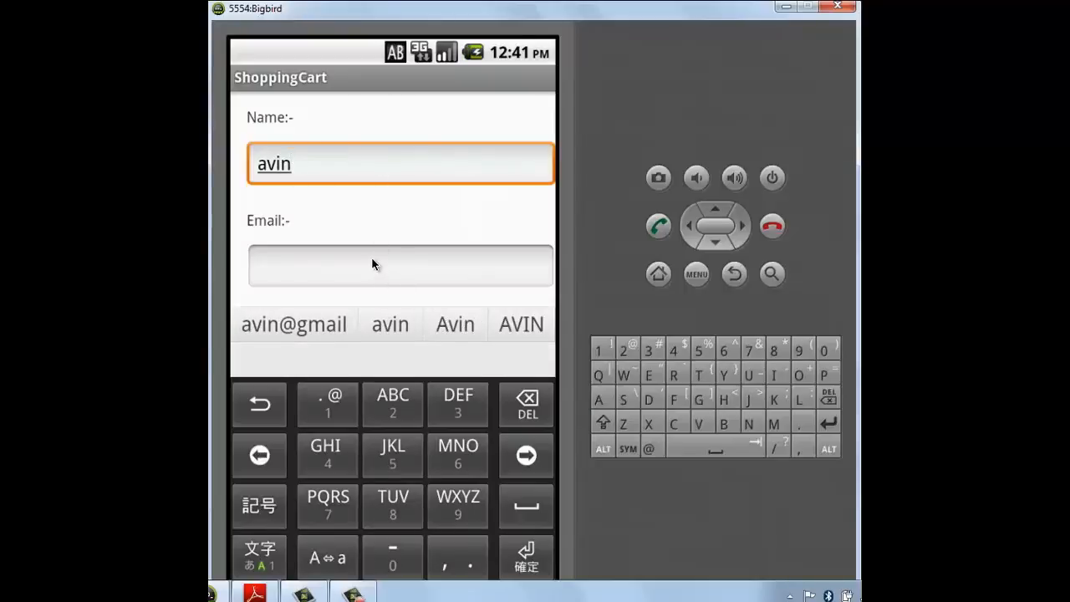
# Enter the email 'avin@gmail' and assign salesman Nancy to the order.
pyautogui.click(401, 266)
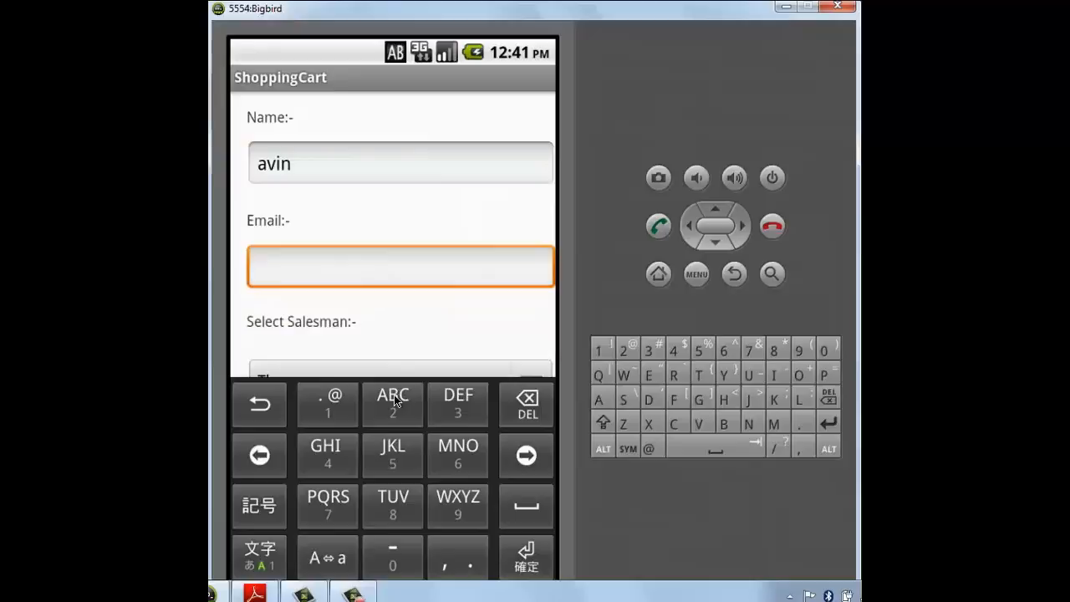
pyautogui.click(393, 403)
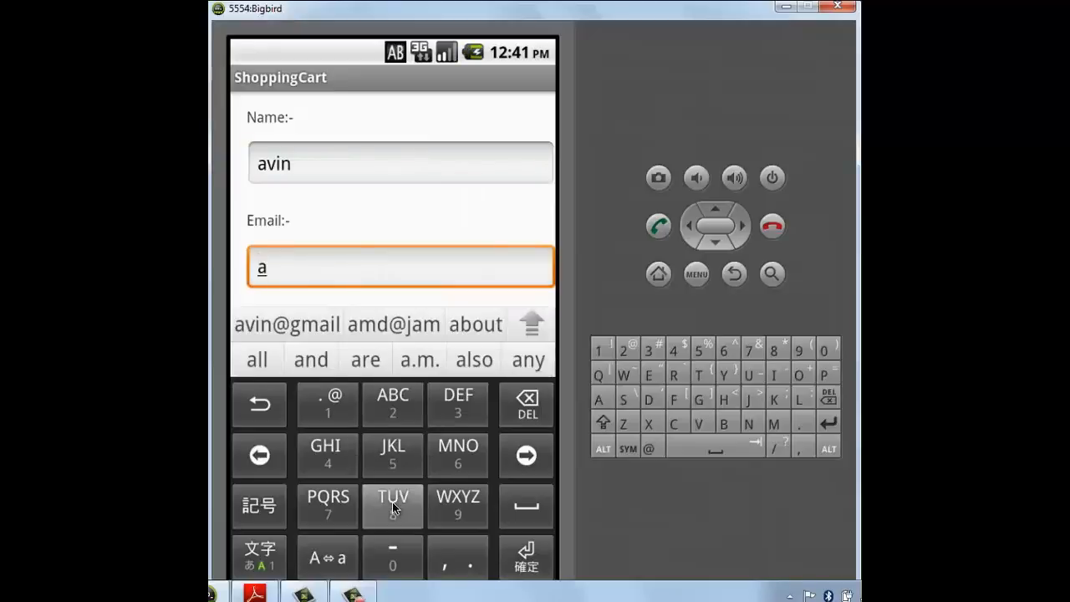
pyautogui.click(393, 504)
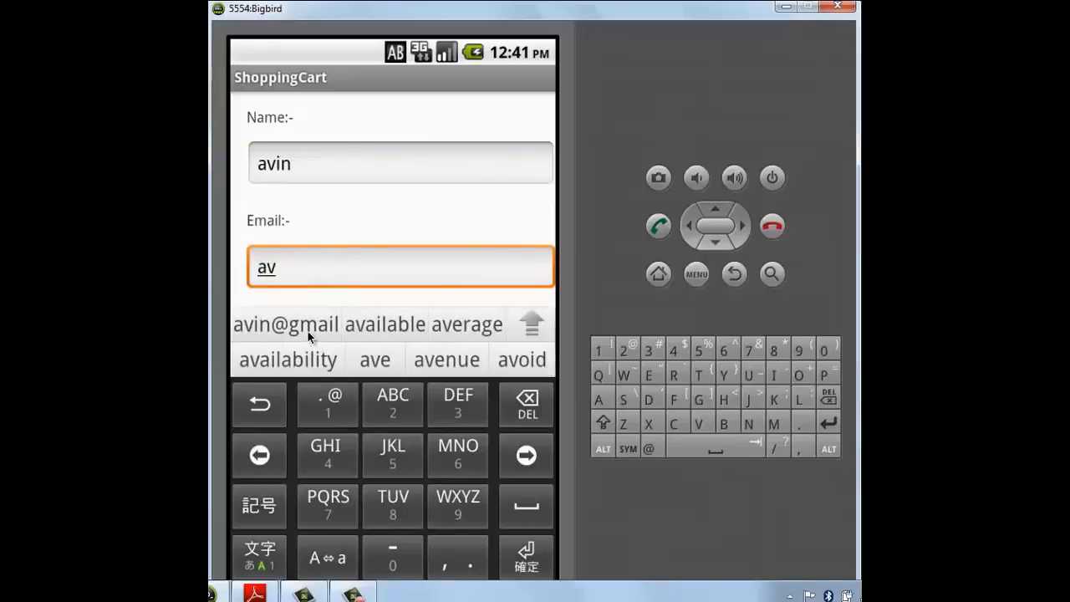
pyautogui.click(286, 324)
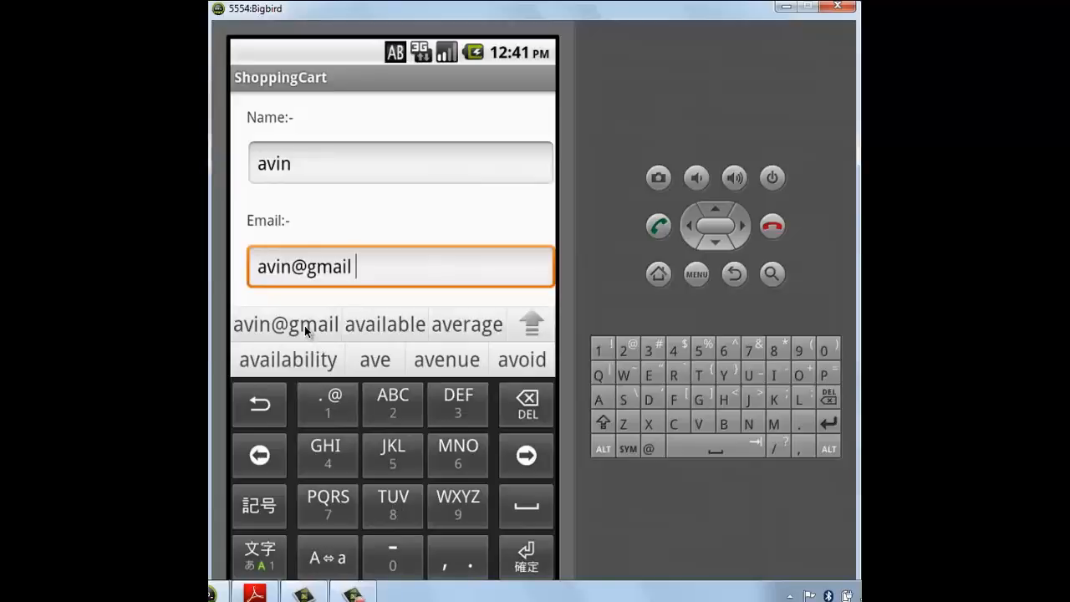
pyautogui.click(525, 556)
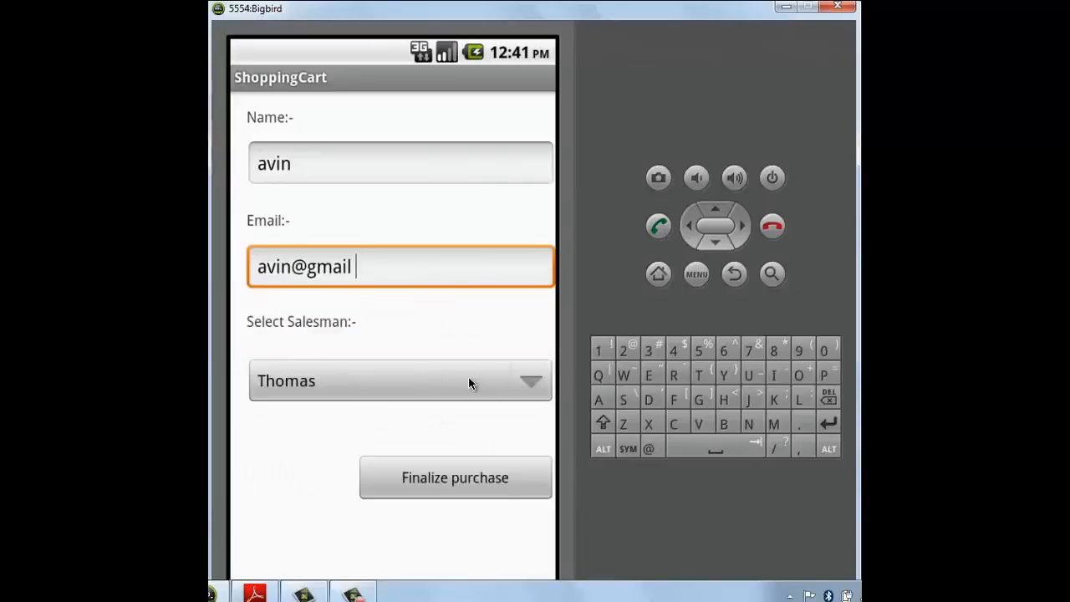
pyautogui.click(400, 382)
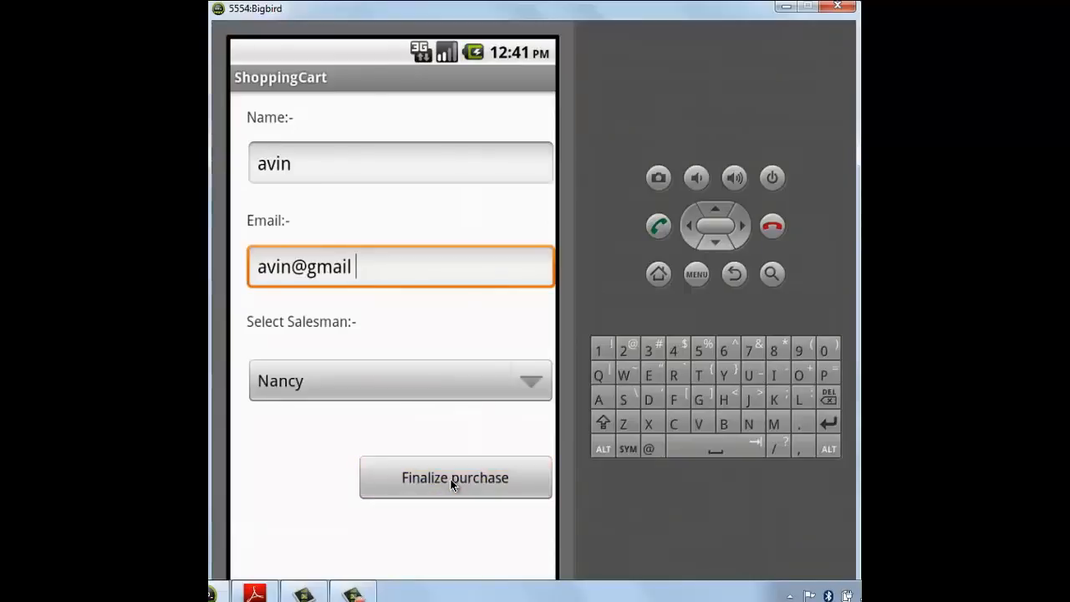
# Finalize the purchase, showing the summary for avin with total after taxes 149800.0.
pyautogui.click(455, 478)
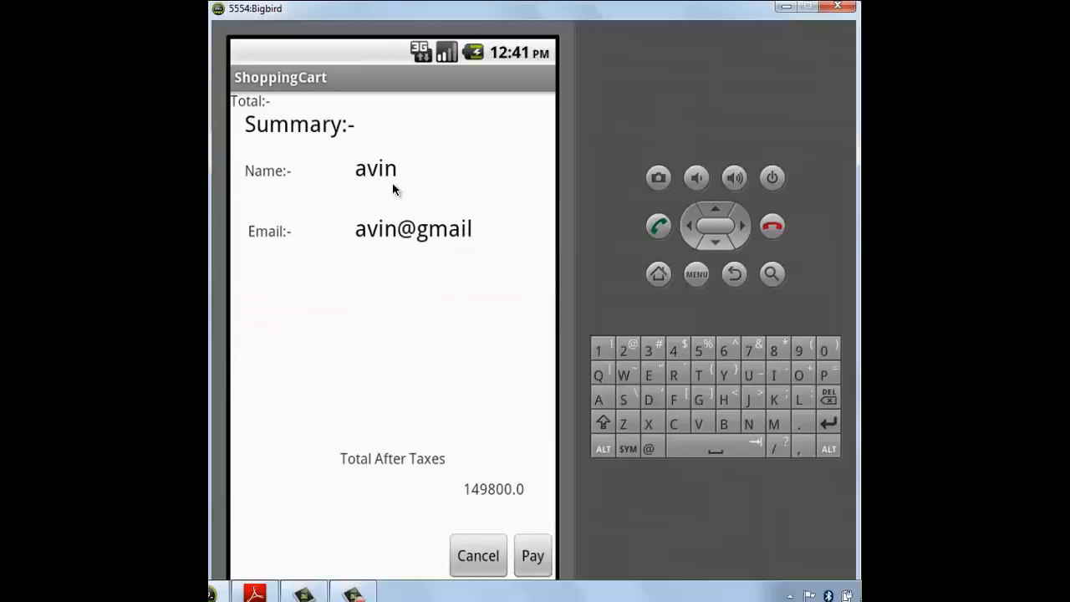
pyautogui.moveTo(578, 388)
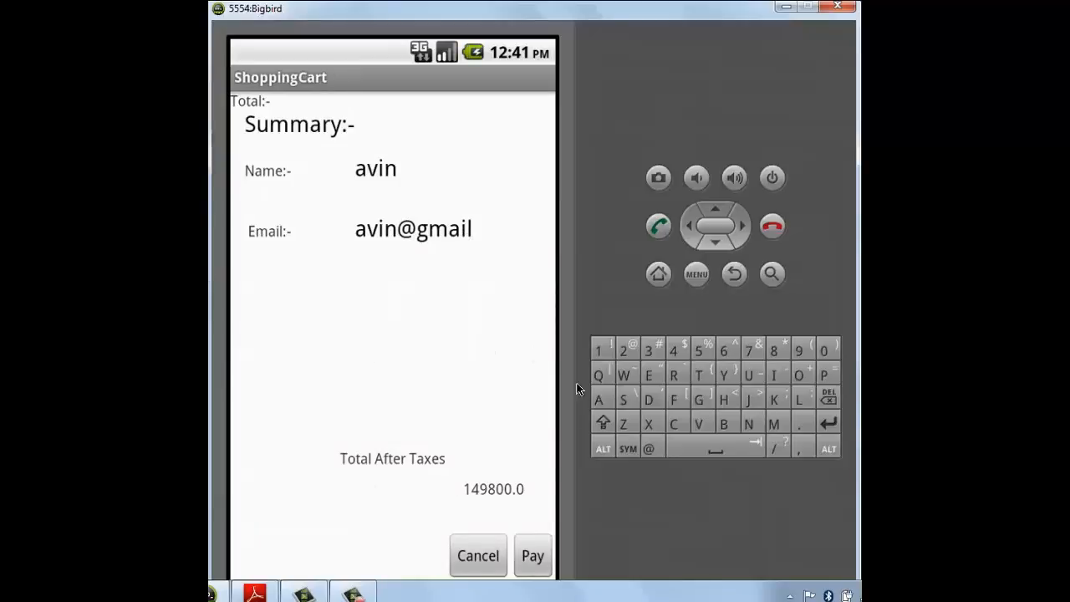
pyautogui.moveTo(482, 514)
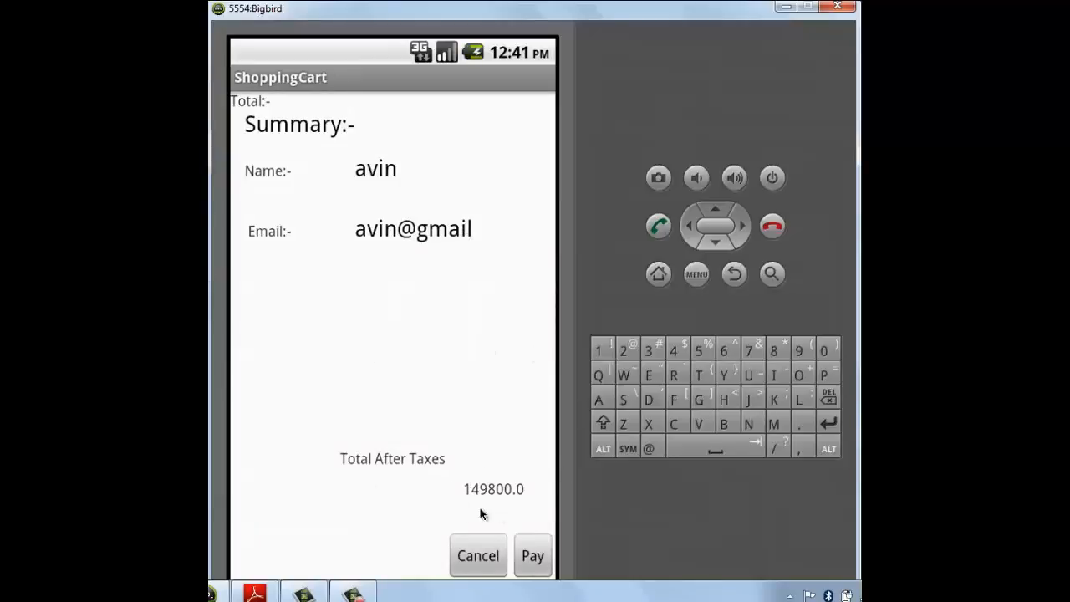
pyautogui.moveTo(531, 555)
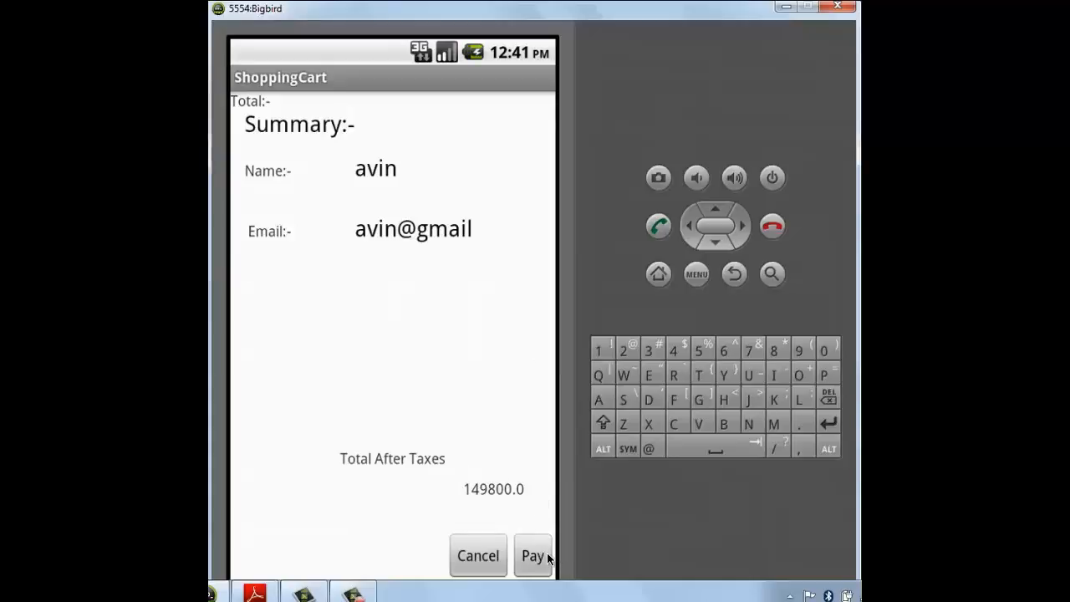
pyautogui.moveTo(448, 561)
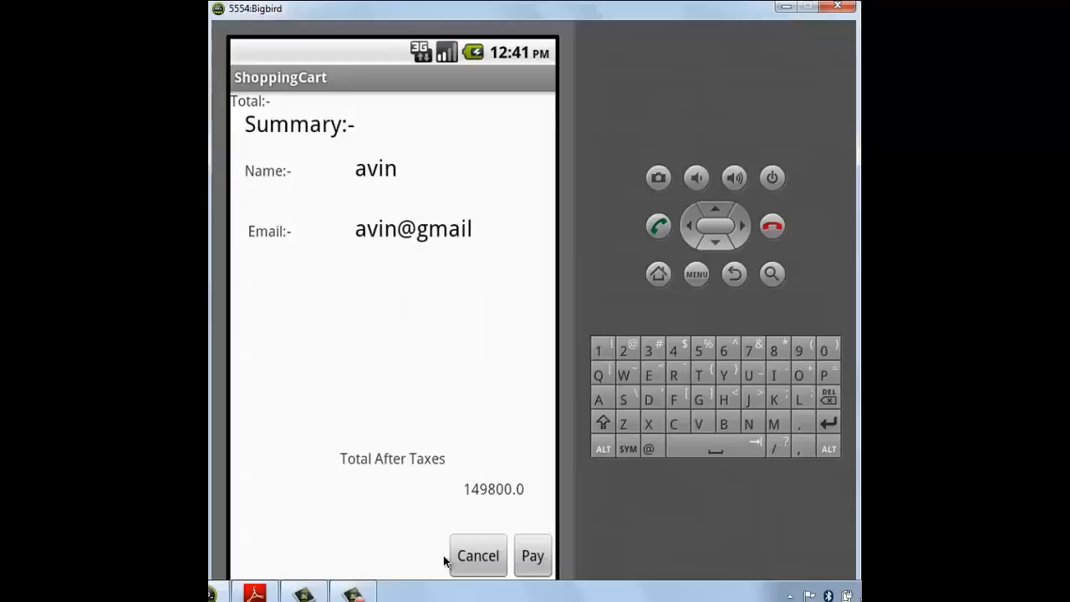